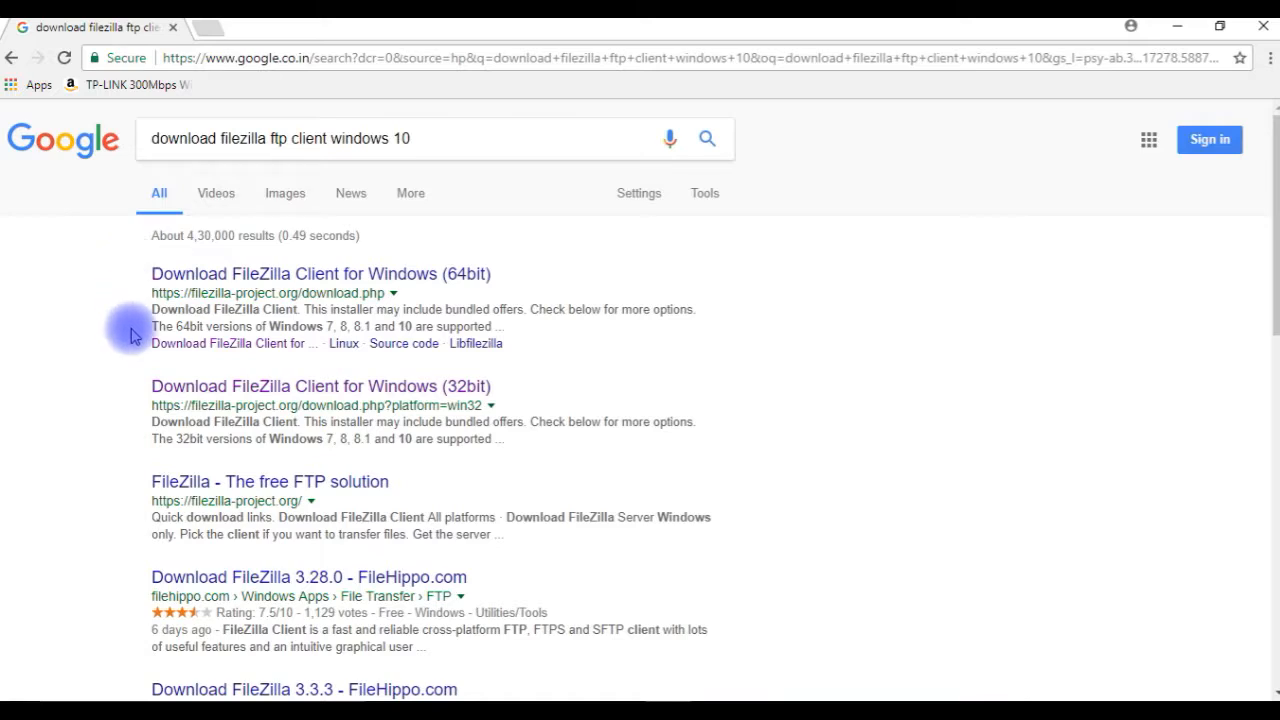
{"action": "mouse_move", "coordinate": [564, 308]}
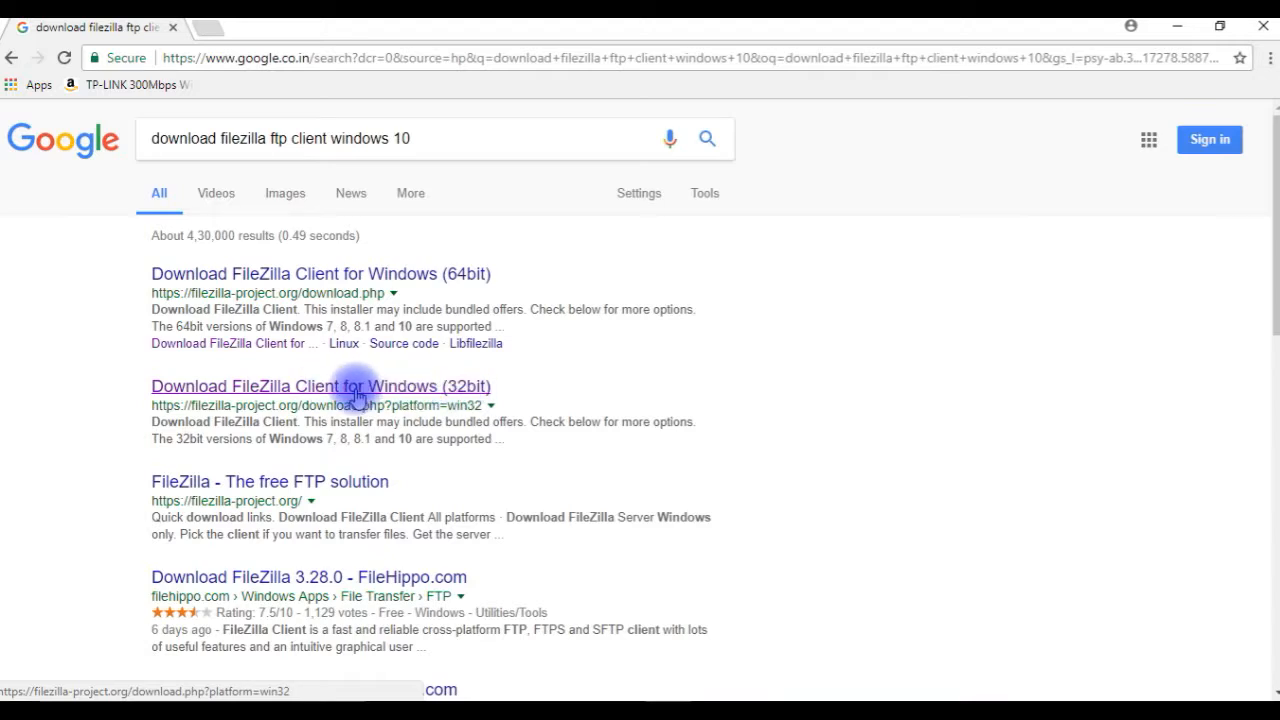
Start downloading the FileZilla Client 3.28.0 installer from the Windows (32bit) download page
{"action": "left_click", "coordinate": [320, 386]}
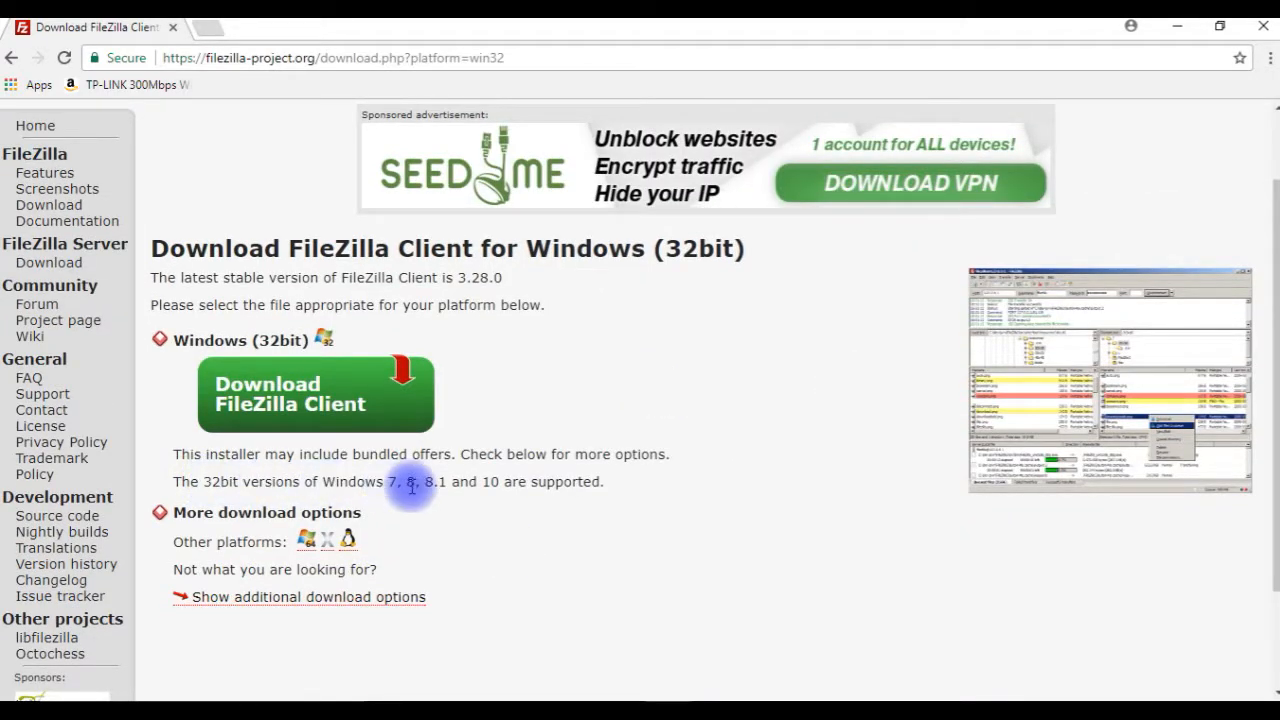
{"action": "mouse_move", "coordinate": [576, 480]}
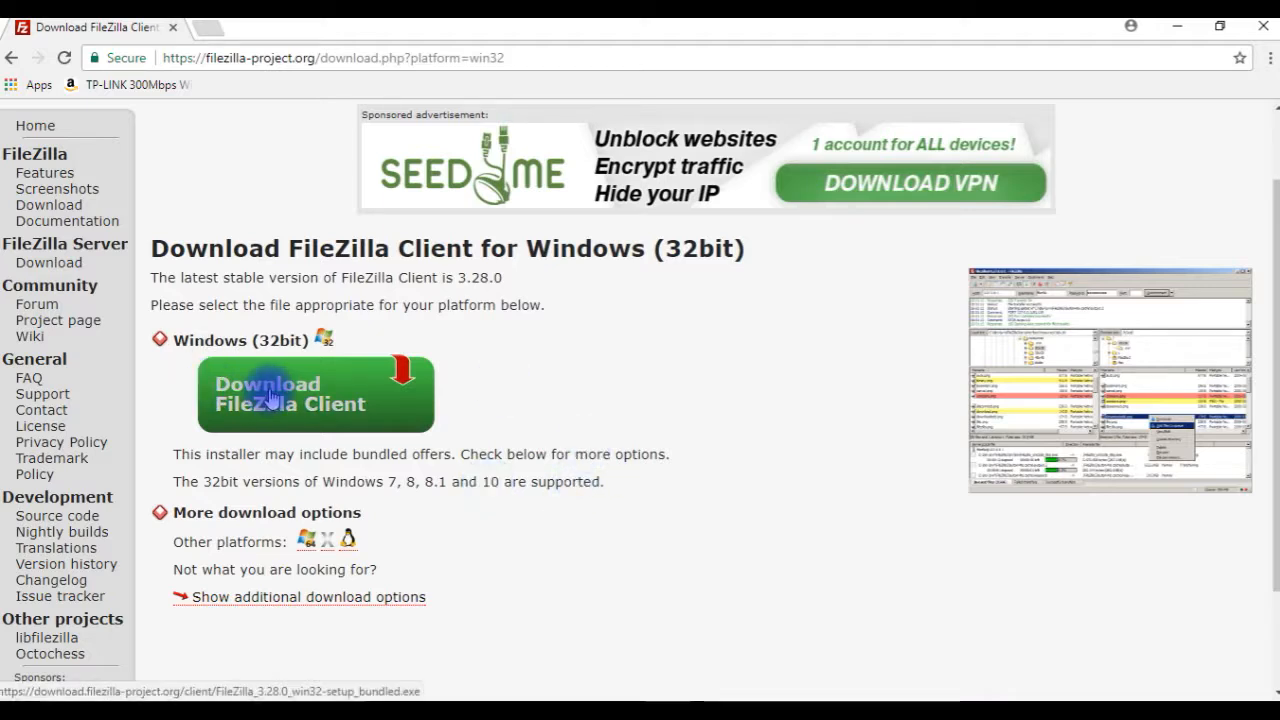
{"action": "mouse_move", "coordinate": [482, 378]}
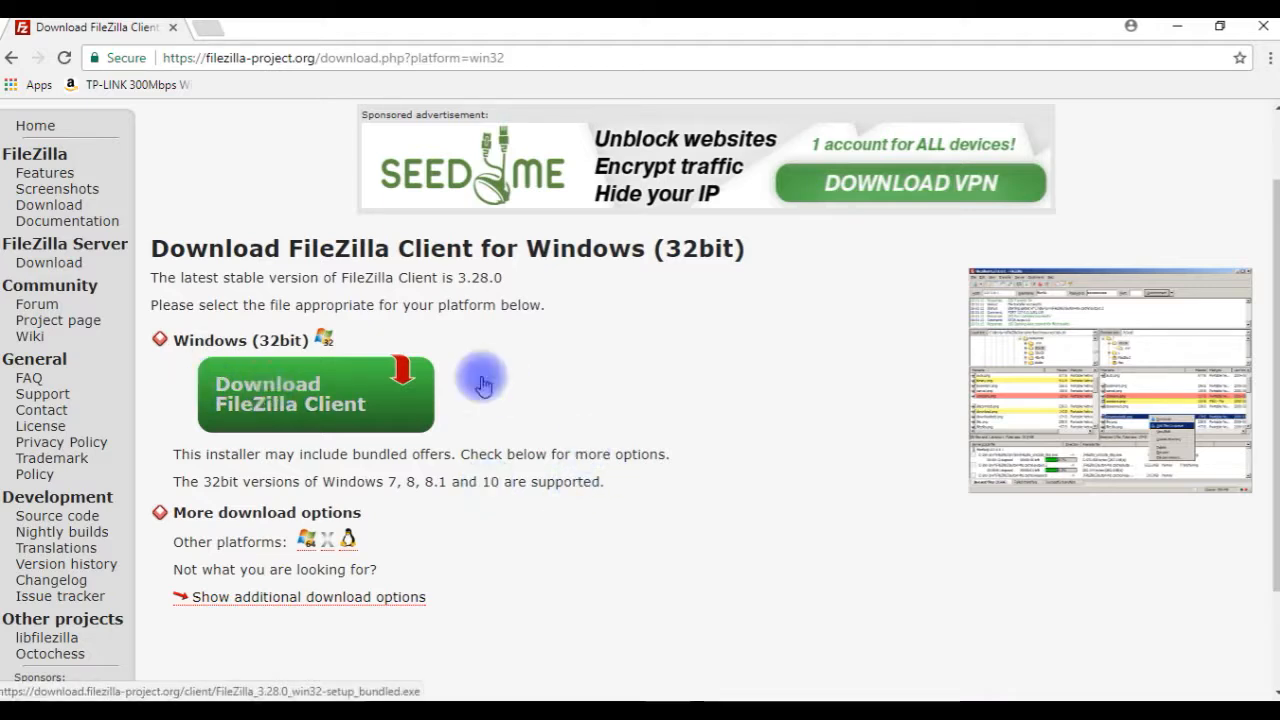
{"action": "left_click", "coordinate": [290, 392]}
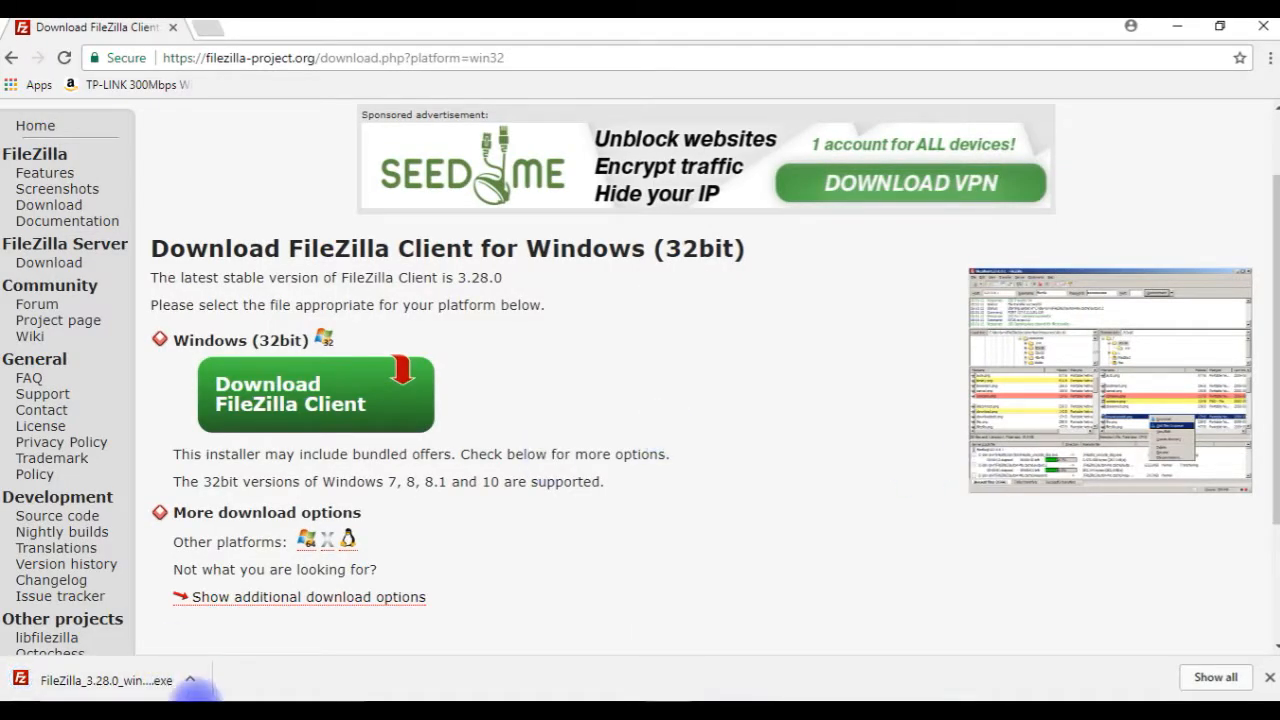
{"action": "mouse_move", "coordinate": [124, 690]}
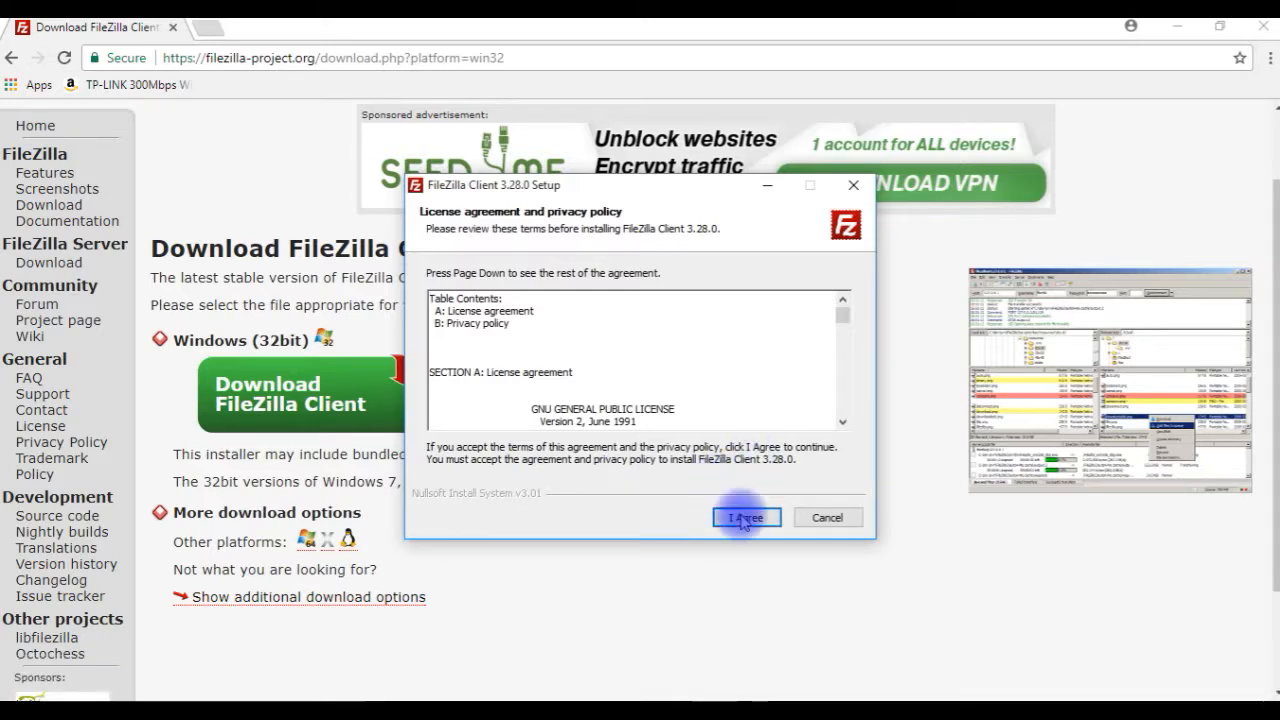
Accept the license, install for anyone using this computer, and keep all components plus Desktop Icon
{"action": "left_click", "coordinate": [746, 516]}
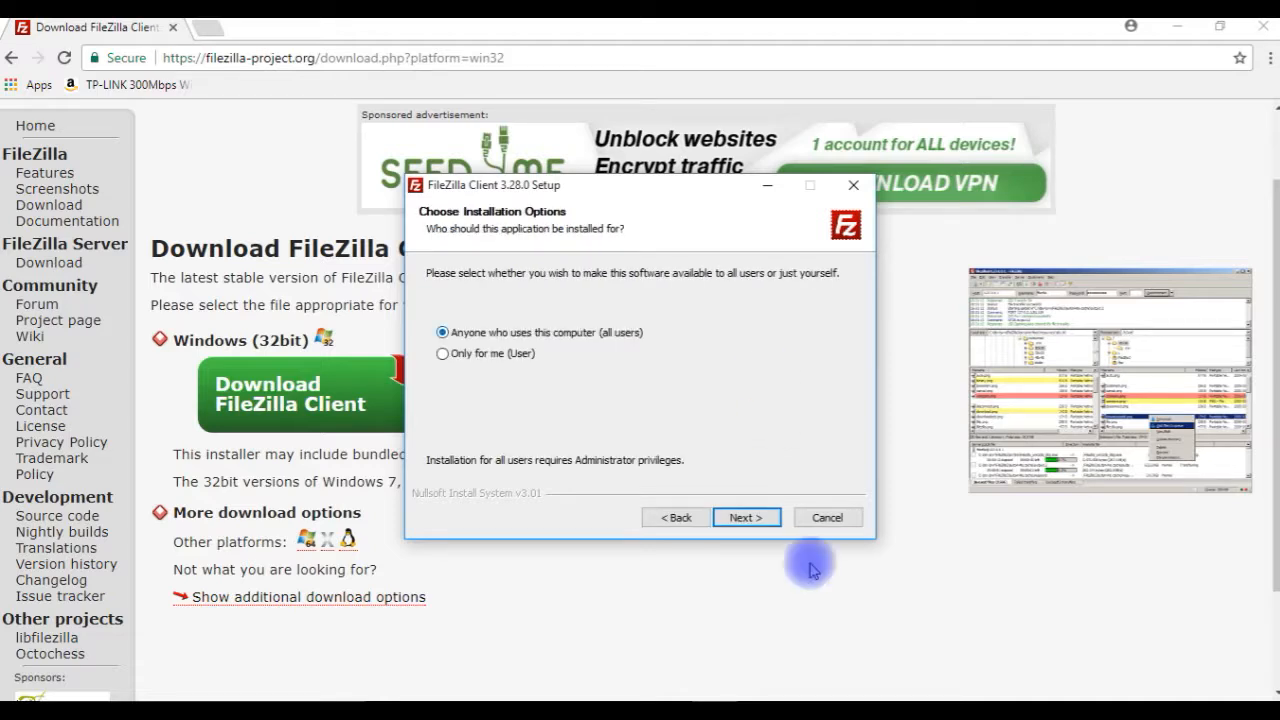
{"action": "left_click", "coordinate": [746, 516]}
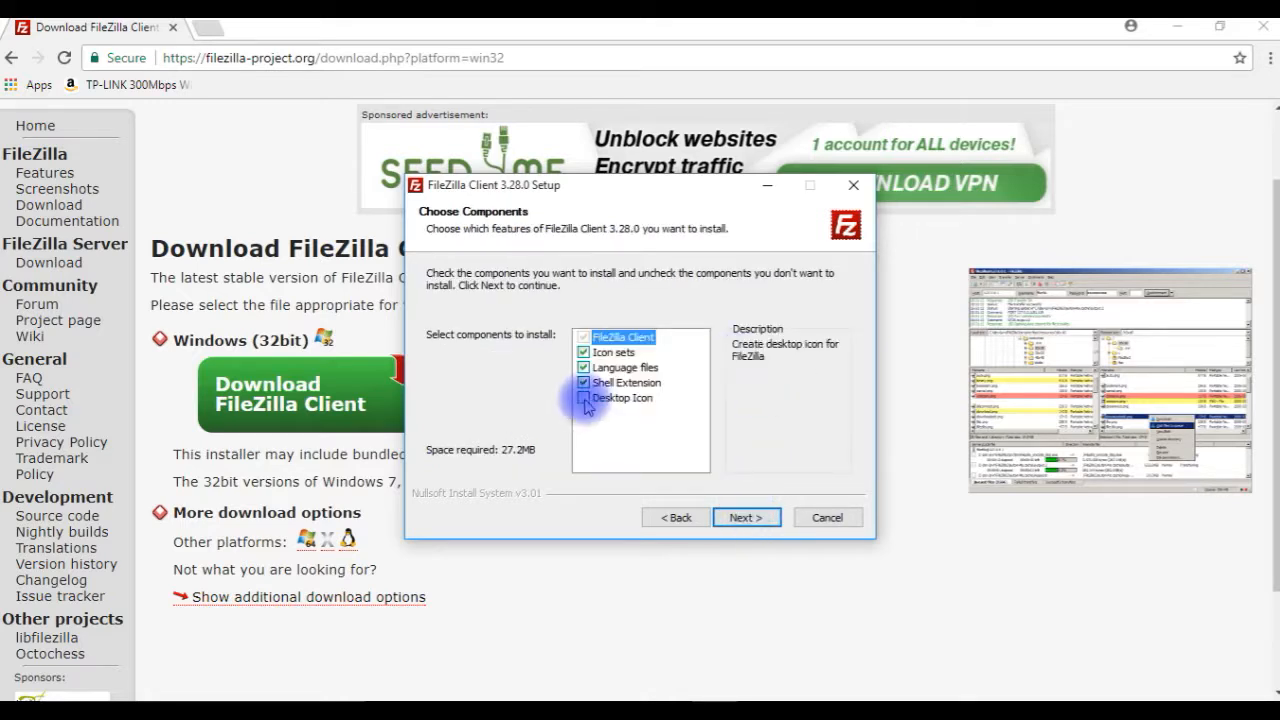
{"action": "left_click", "coordinate": [584, 398]}
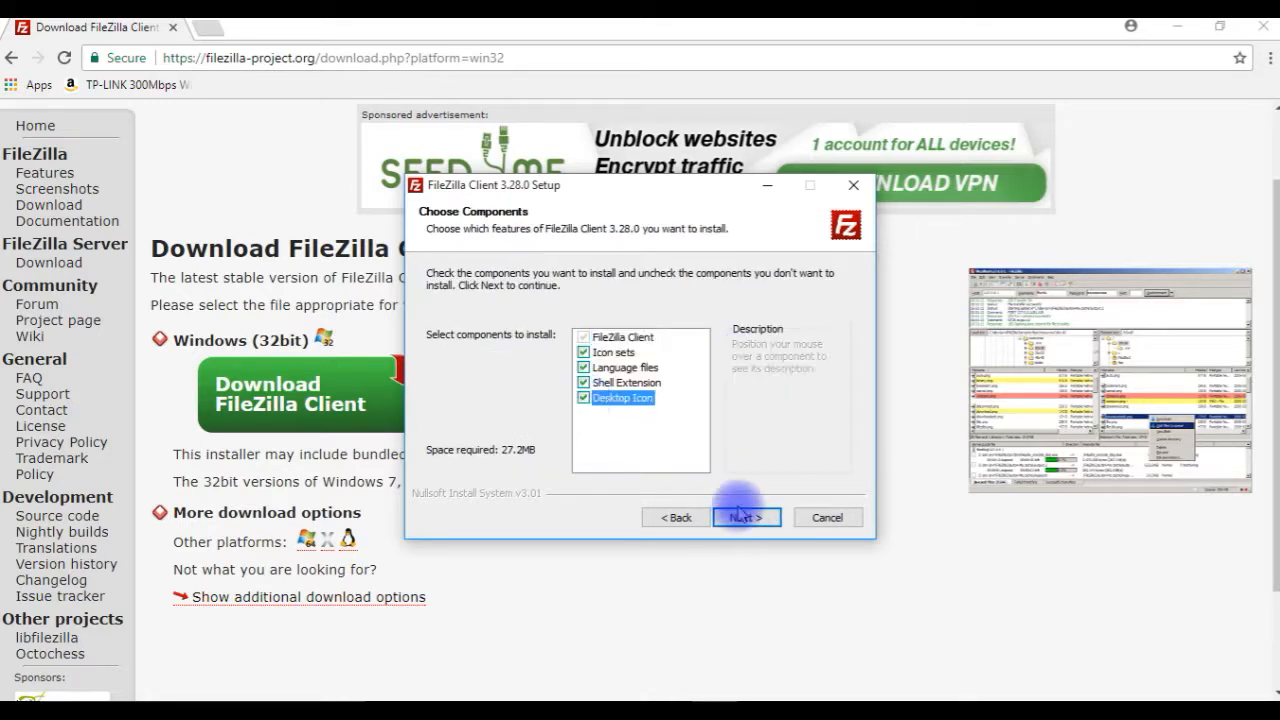
{"action": "left_click", "coordinate": [744, 516]}
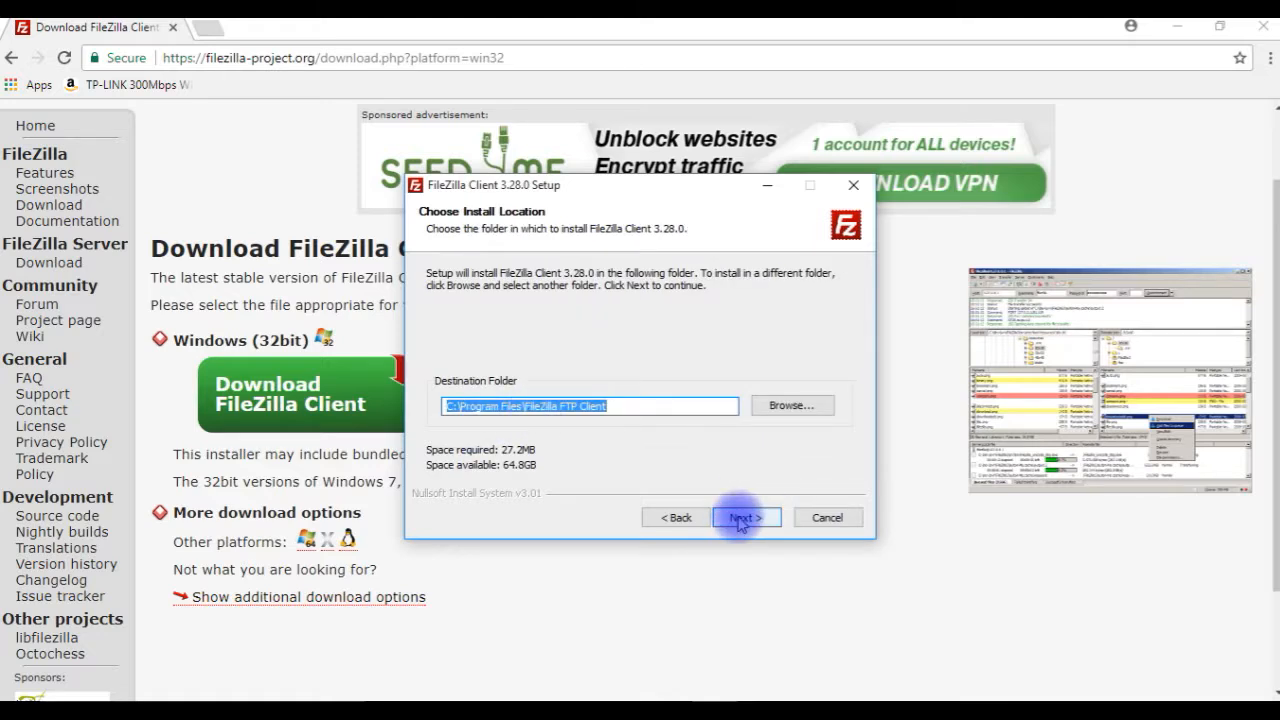
Keep the default install and Start Menu folders and continue past the Opera and Avast offers
{"action": "left_click", "coordinate": [744, 516]}
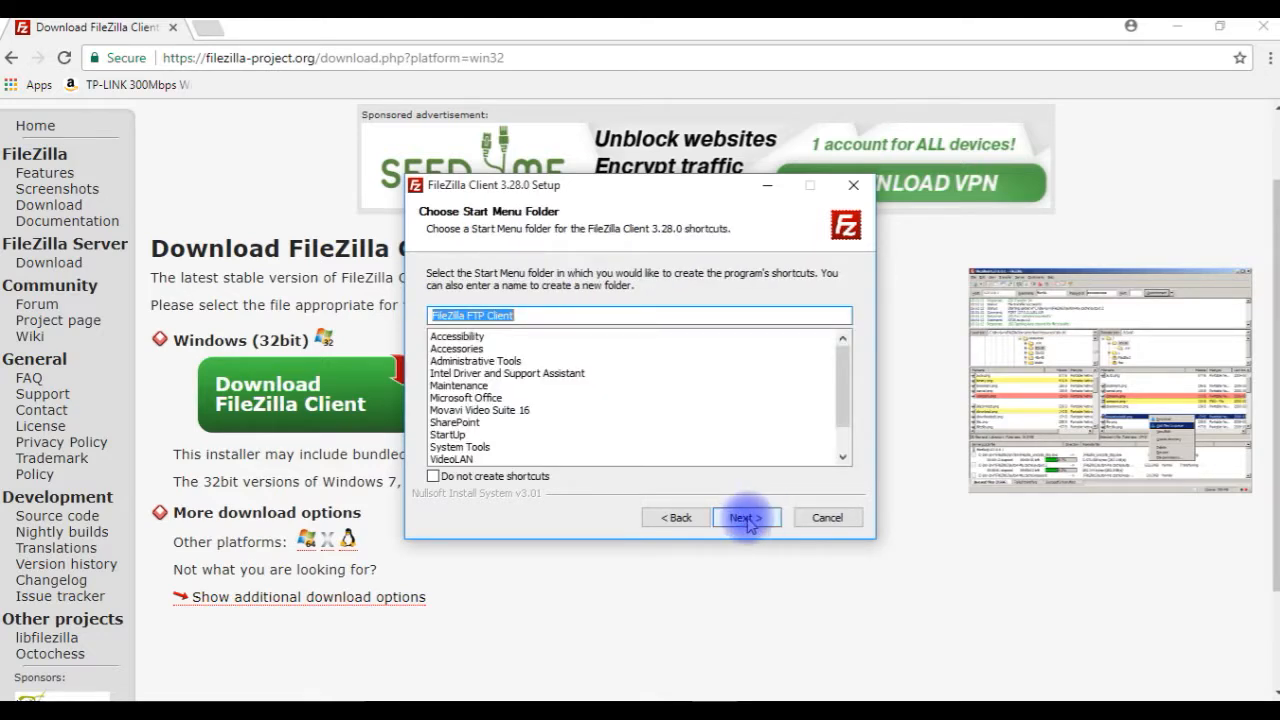
{"action": "left_click", "coordinate": [746, 516]}
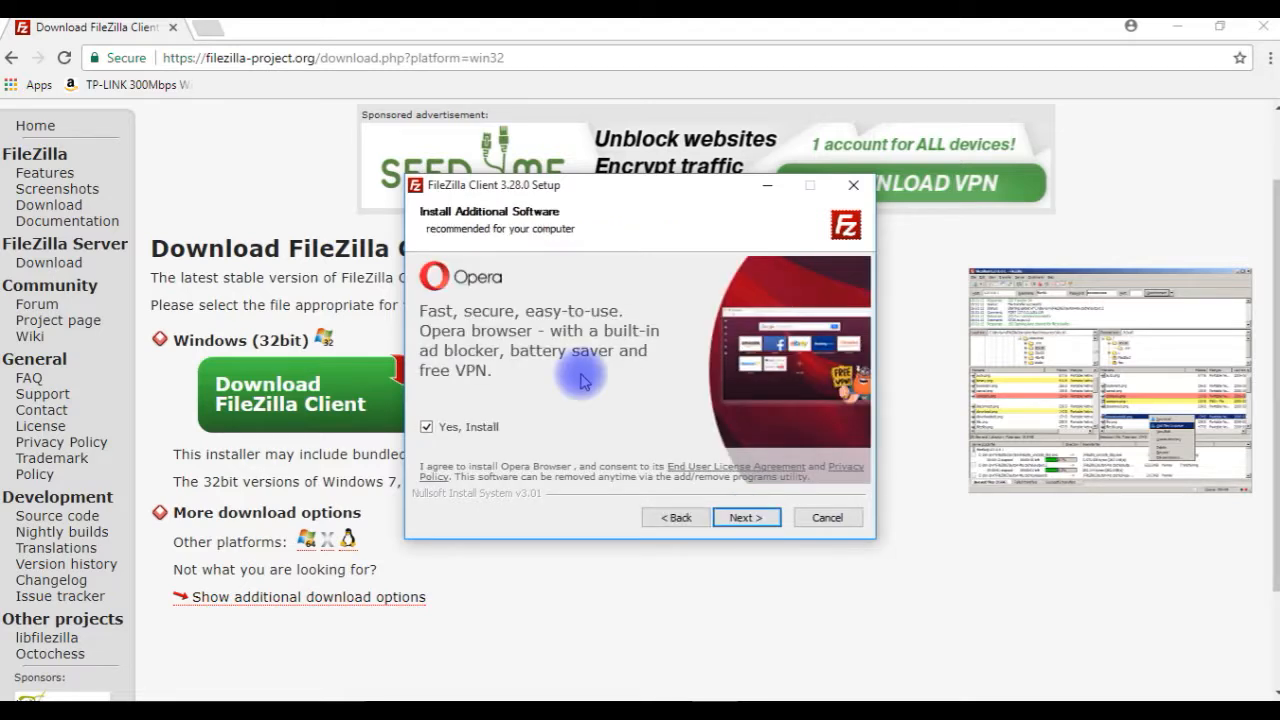
{"action": "mouse_move", "coordinate": [532, 290]}
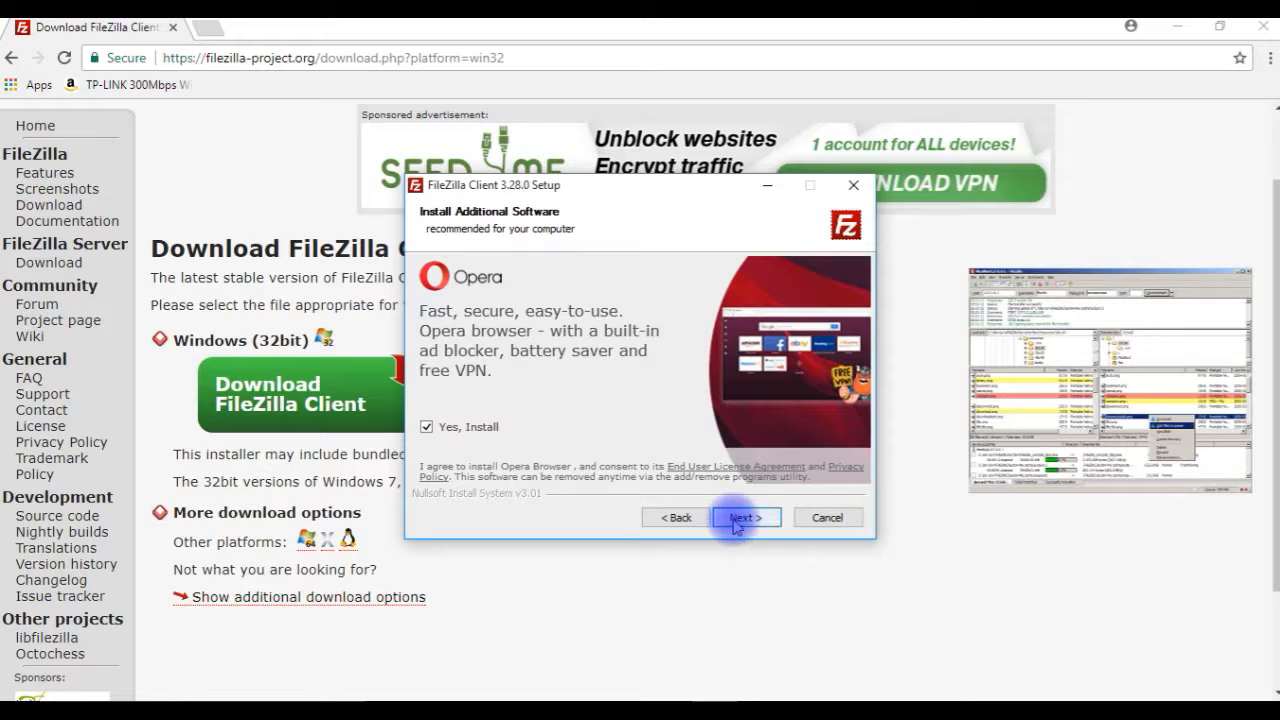
{"action": "left_click", "coordinate": [744, 516]}
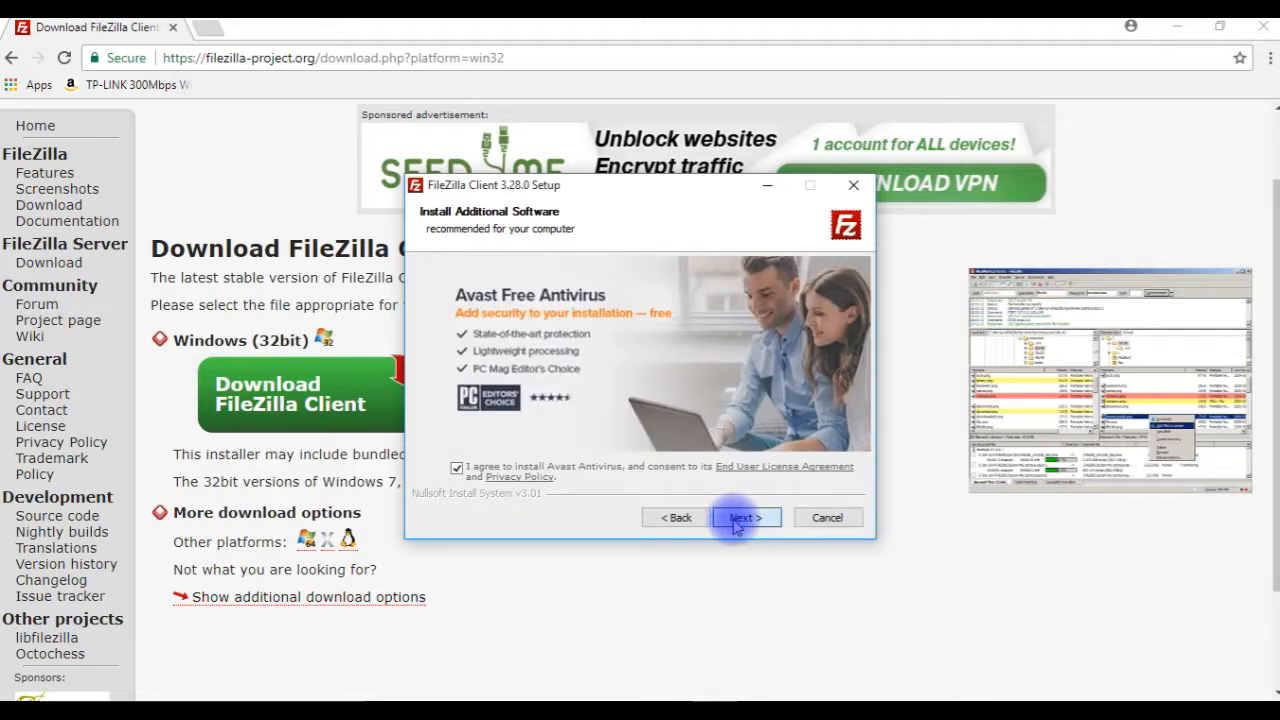
{"action": "left_click", "coordinate": [744, 516]}
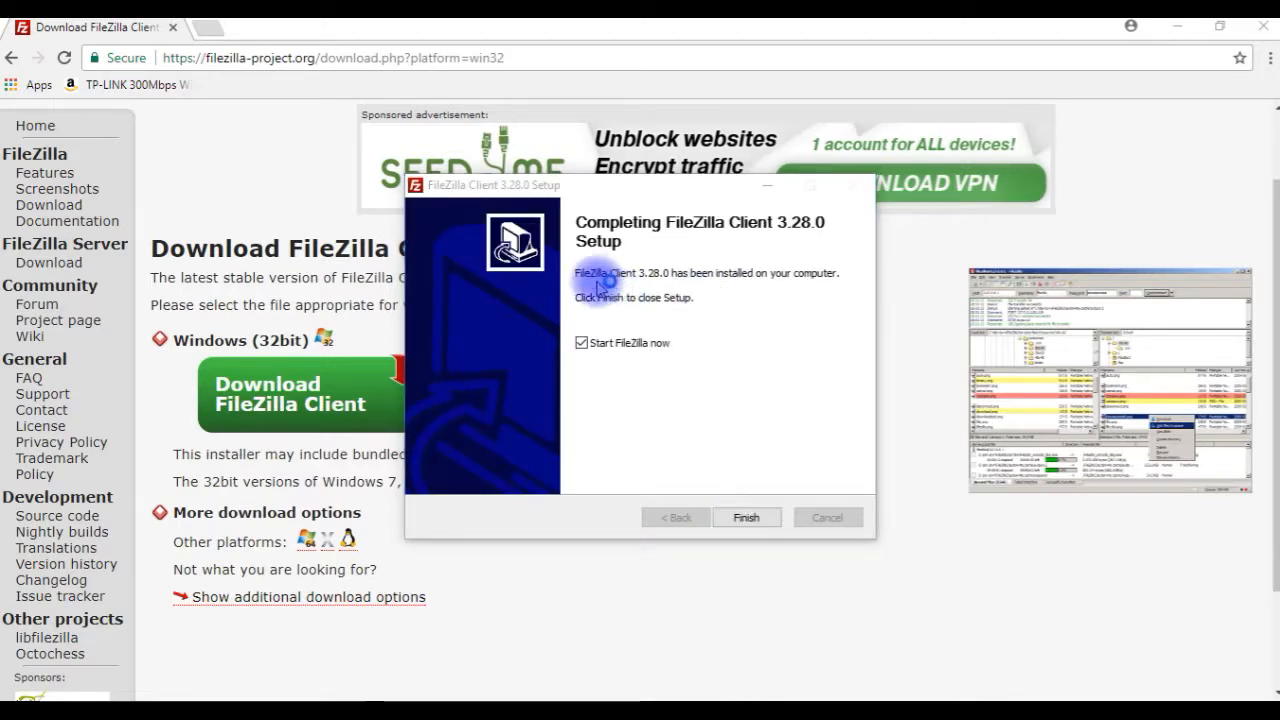
{"action": "mouse_move", "coordinate": [784, 292]}
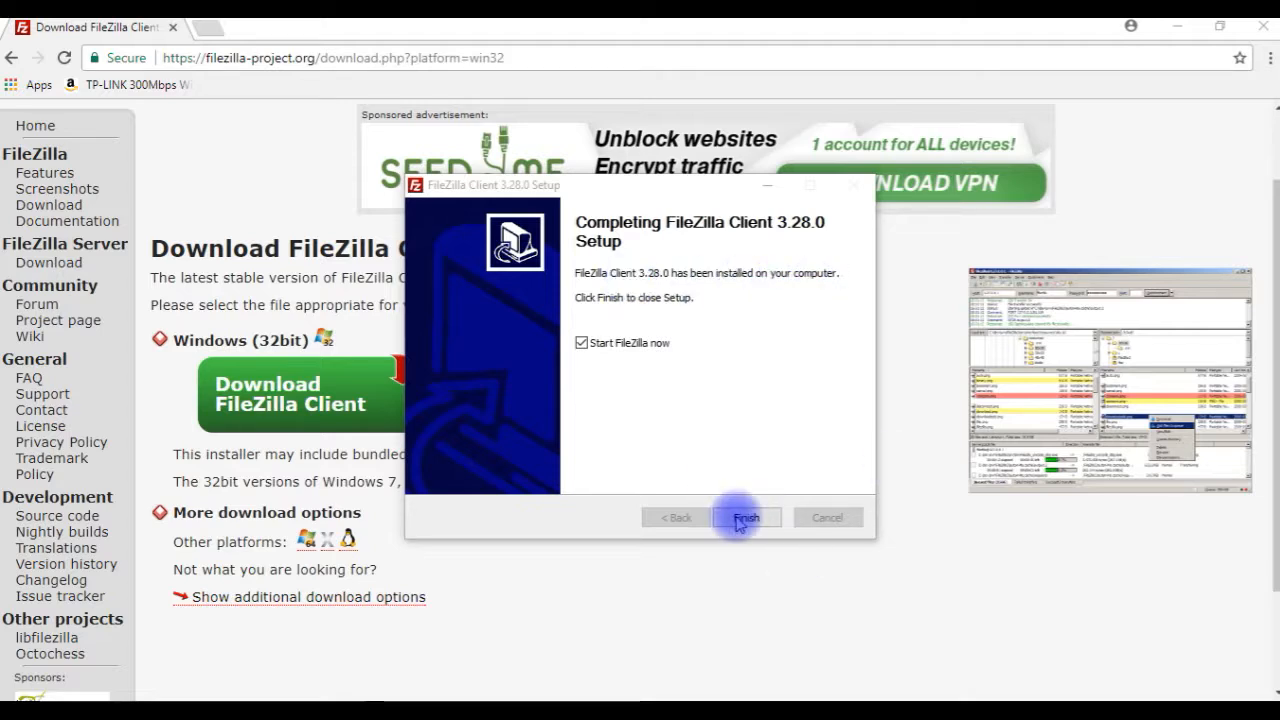
Finish setup with 'Start FileZilla now' checked so FileZilla 3.28.0 launches
{"action": "left_click", "coordinate": [746, 516]}
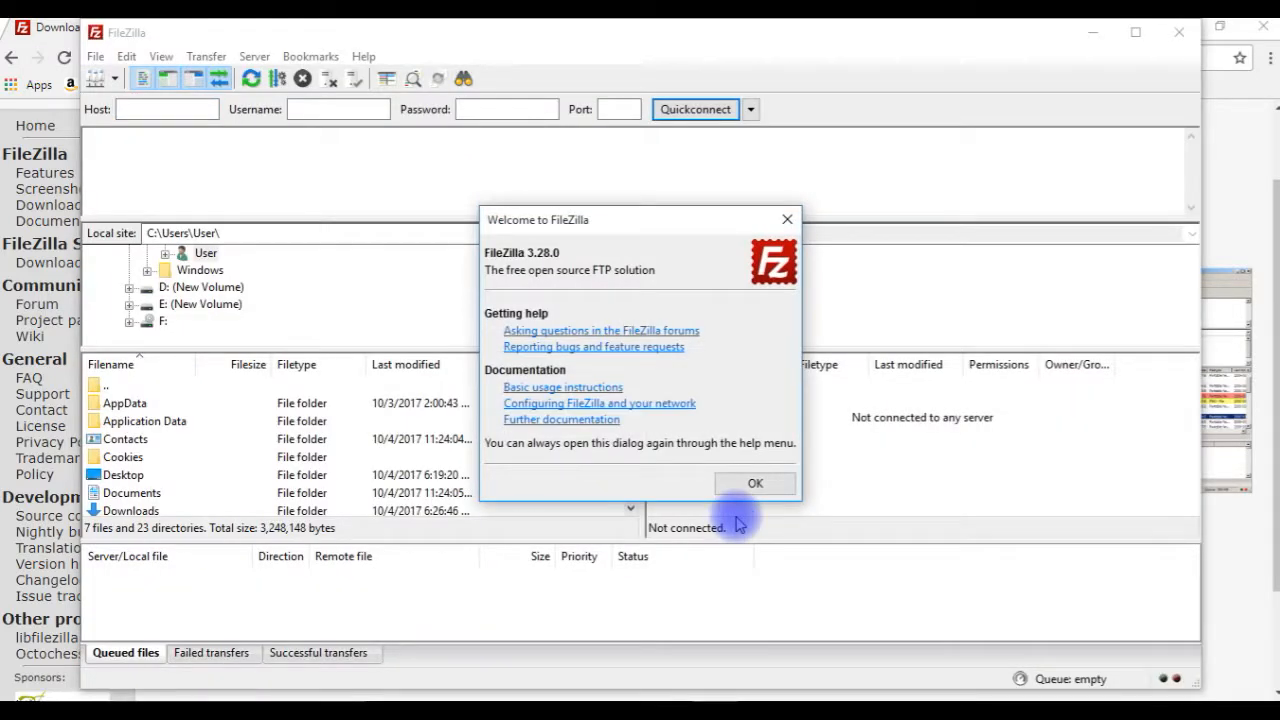
Dismiss the Welcome to FileZilla dialog to reveal the main window with local files
{"action": "left_click", "coordinate": [756, 482]}
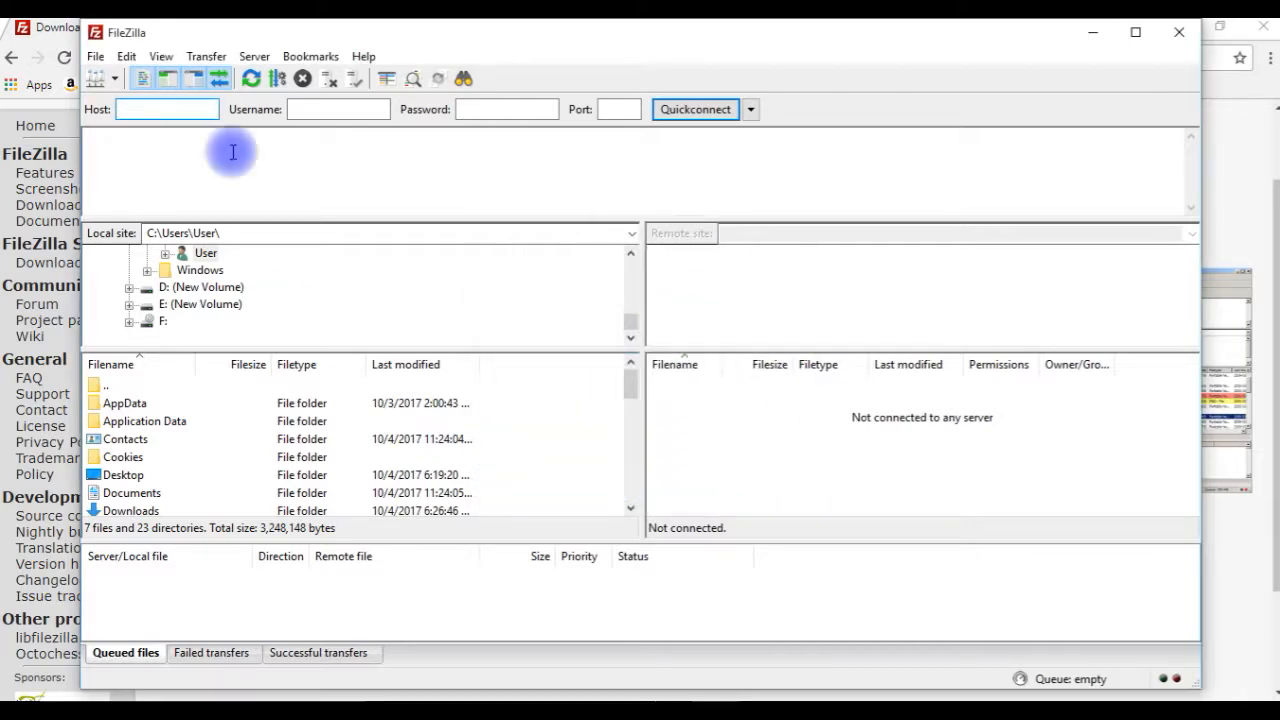
{"action": "mouse_move", "coordinate": [1230, 160]}
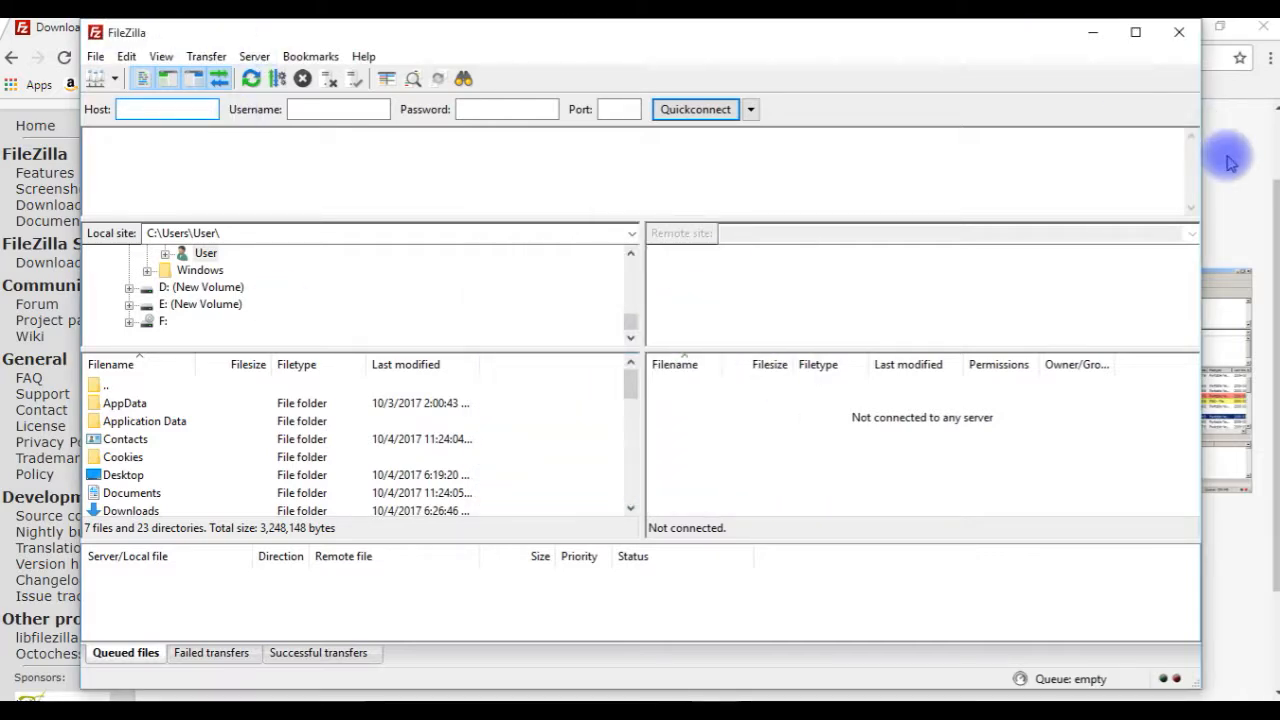